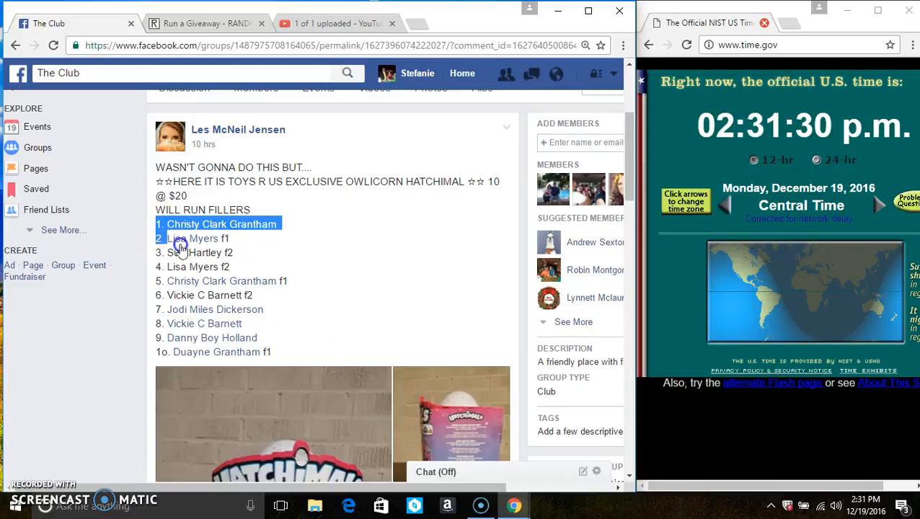
- Copy the list of ten filler names from the Hatchimal giveaway post
right_click(303, 333)
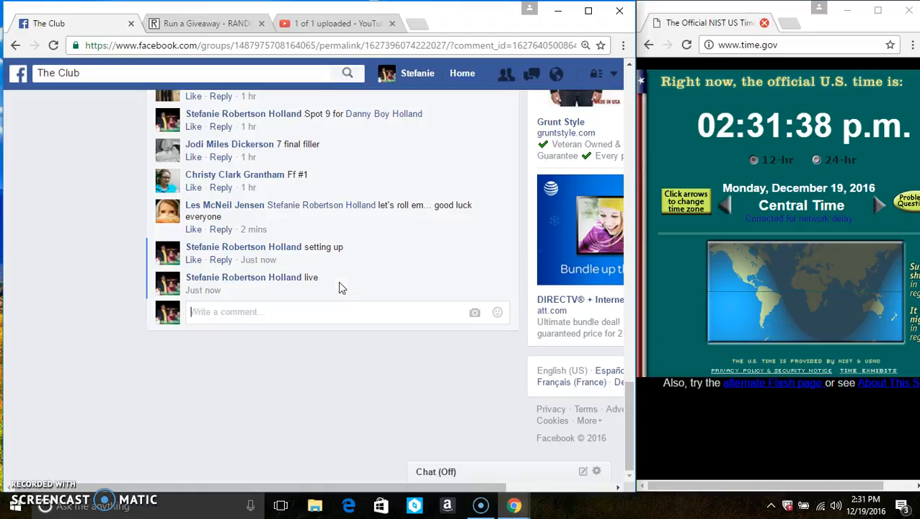
mouse_move(256, 290)
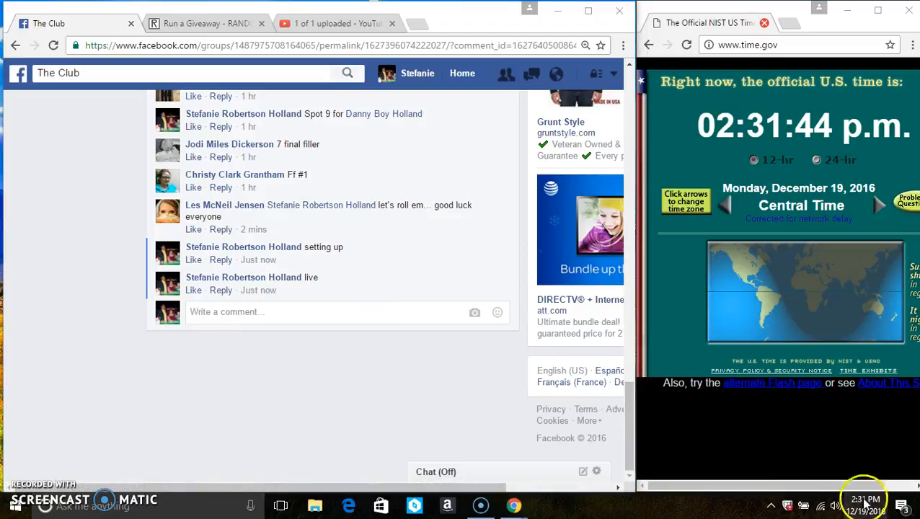
- Roll dice for Total Rounds on the giveaway page and accept the result of 9 rounds
click(204, 24)
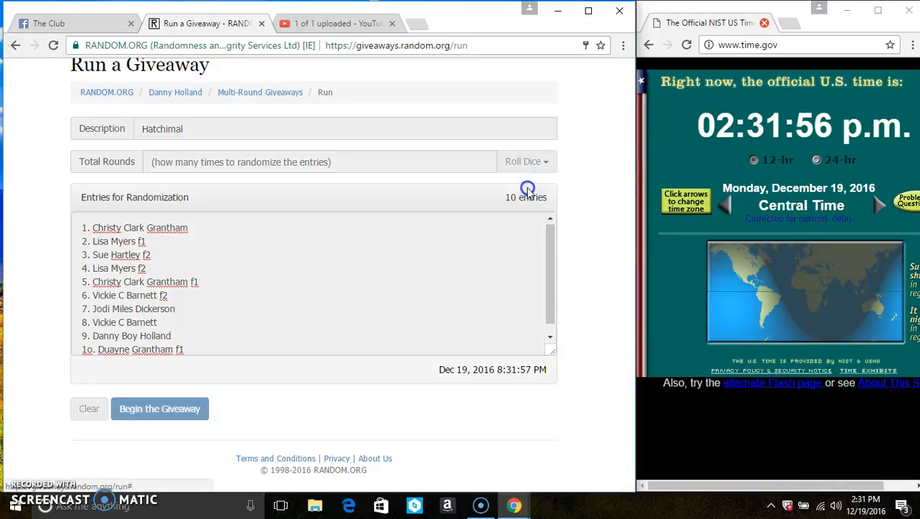
click(526, 189)
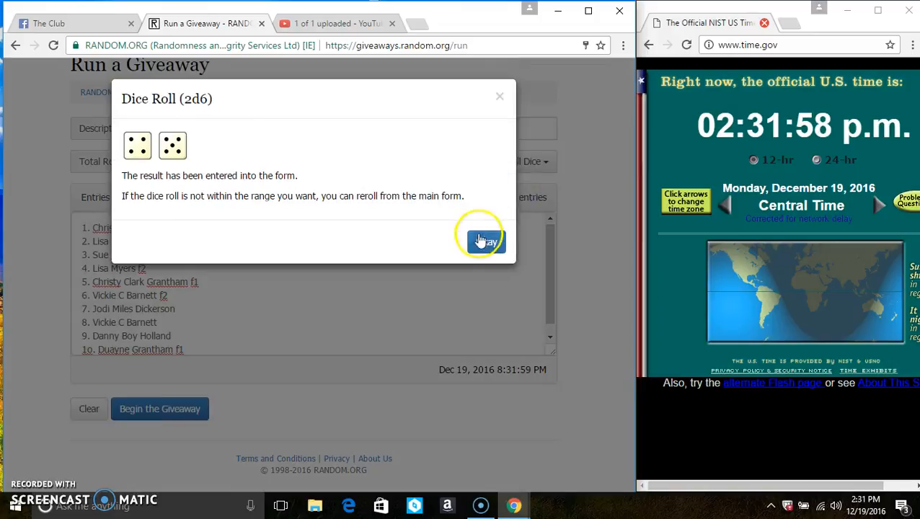
click(484, 241)
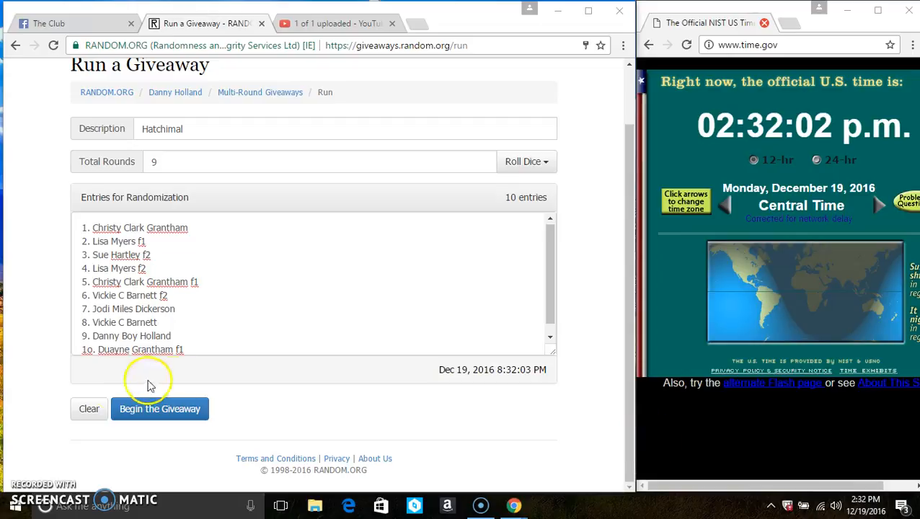
- Begin the Hatchimal giveaway and confirm the start, randomizing round 1
click(158, 410)
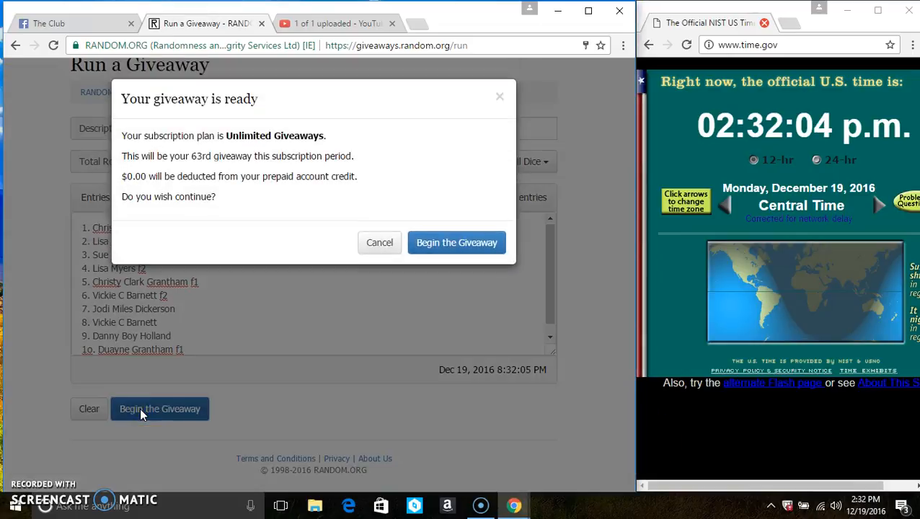
click(455, 242)
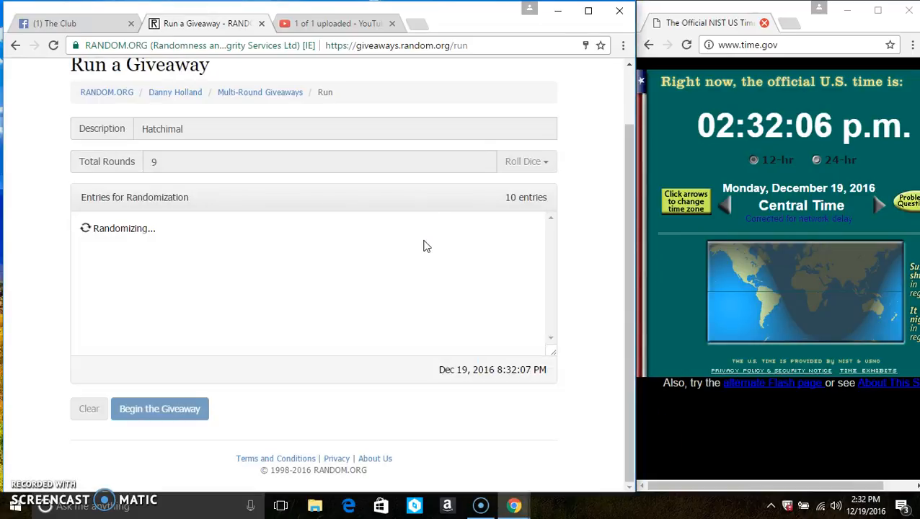
click(159, 409)
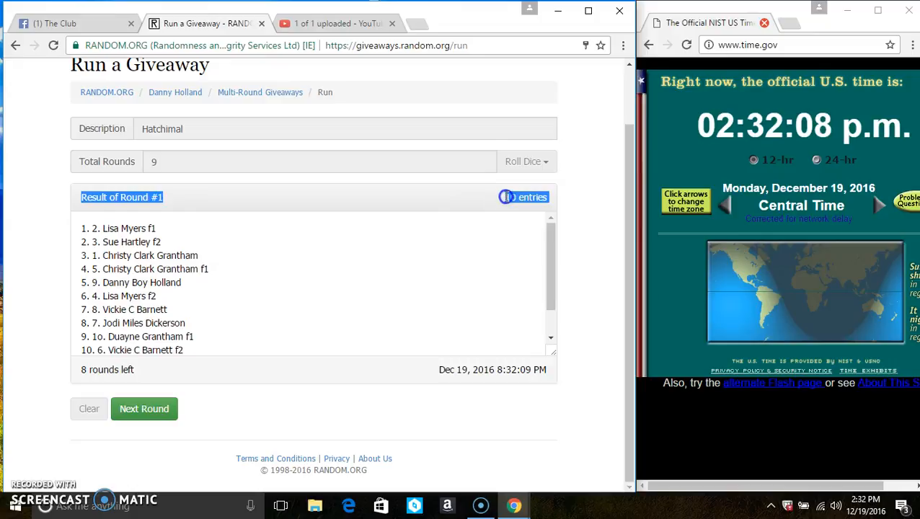
- Randomize the following rounds through round 8 of 9, leaving the final round
click(145, 410)
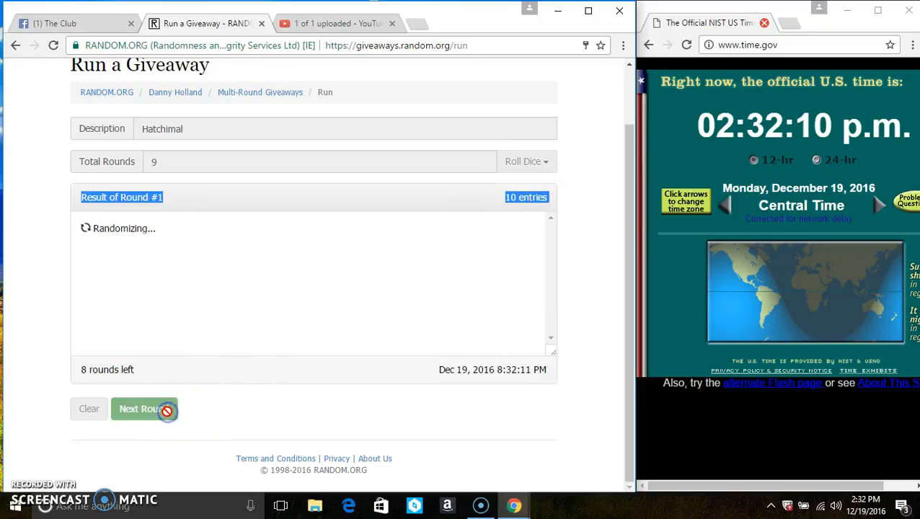
click(141, 409)
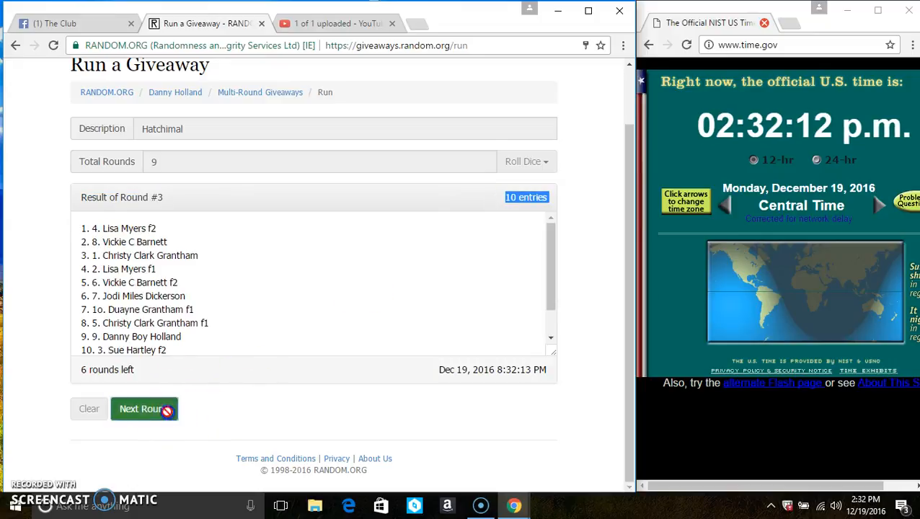
click(144, 410)
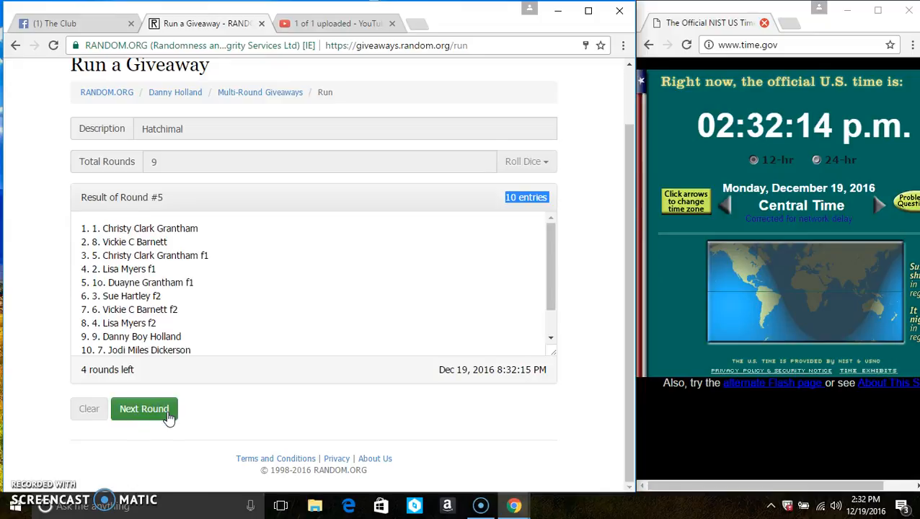
click(144, 410)
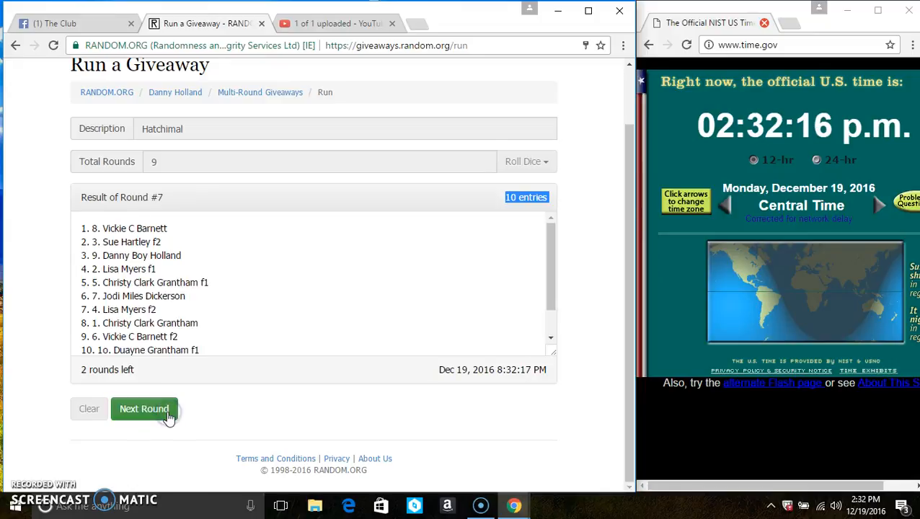
click(145, 409)
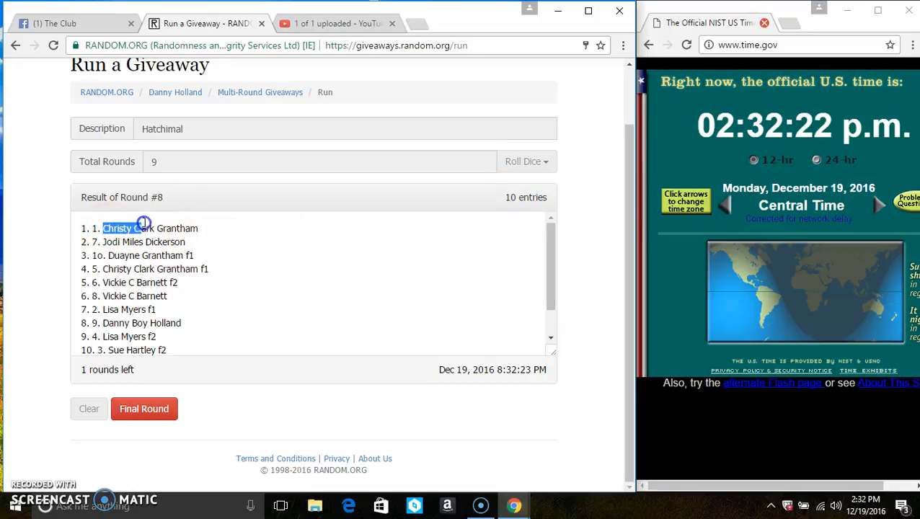
- Run the final round 9 so the Hatchimal giveaway completes with its winner
scroll(down, 3)
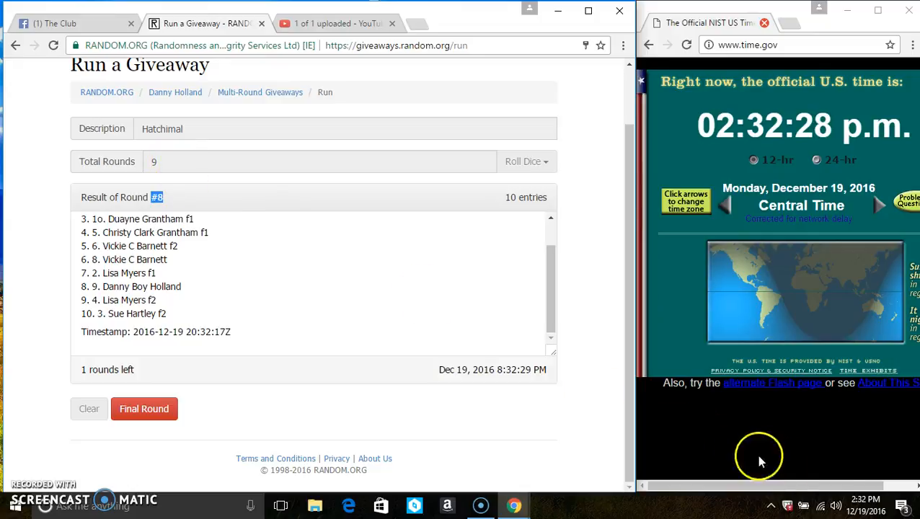
click(868, 505)
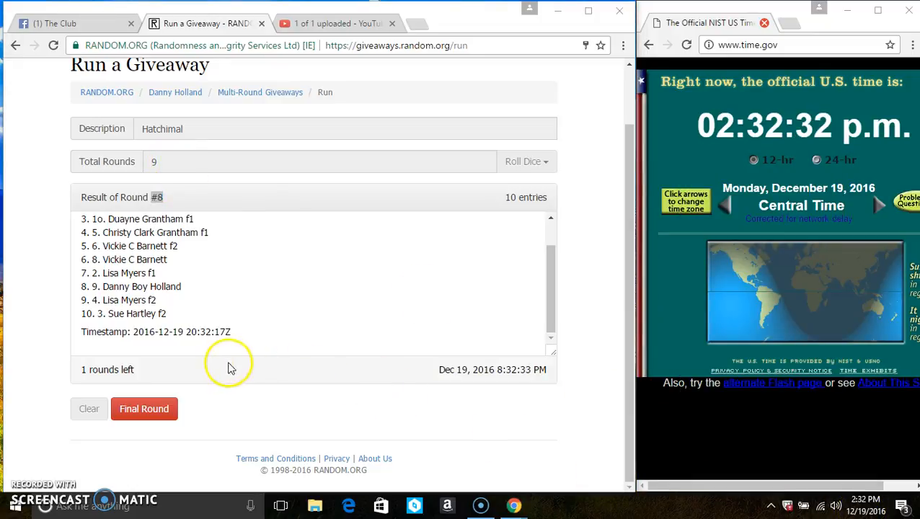
click(144, 409)
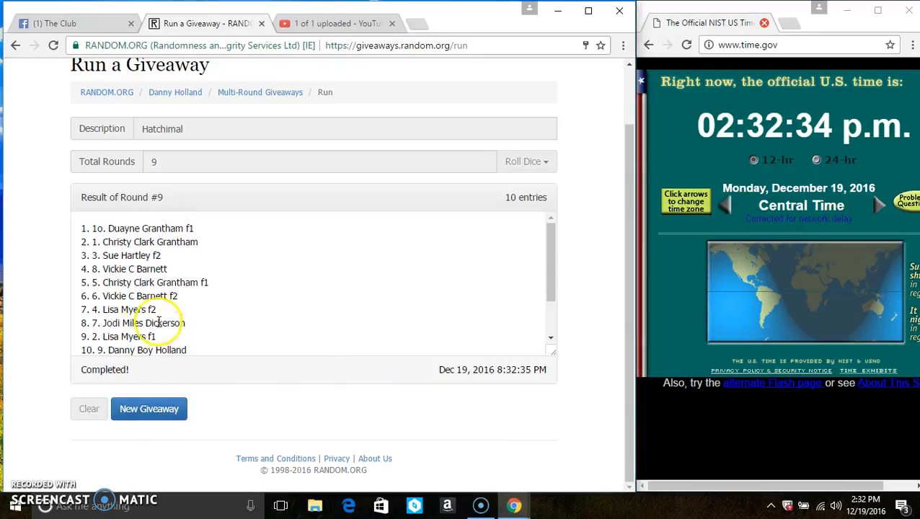
double_click(147, 228)
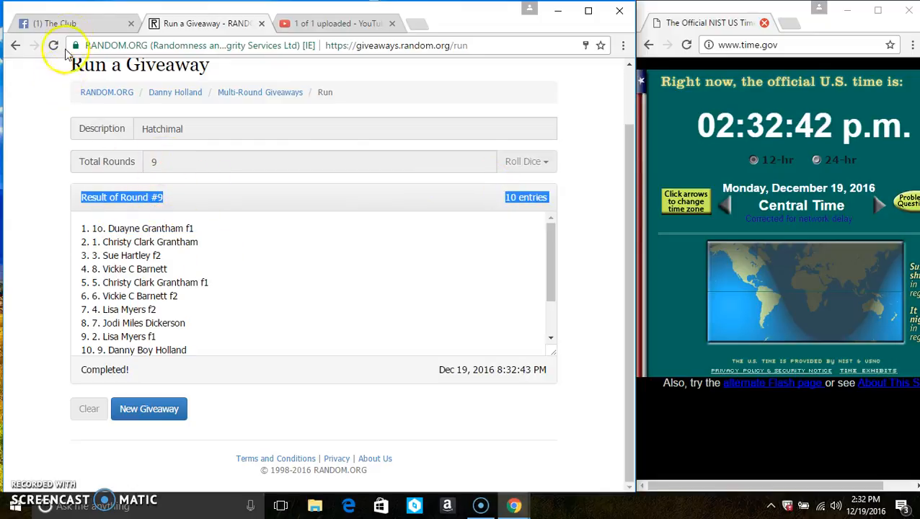
- Post the 'done' comment in the Facebook giveaway thread
click(55, 23)
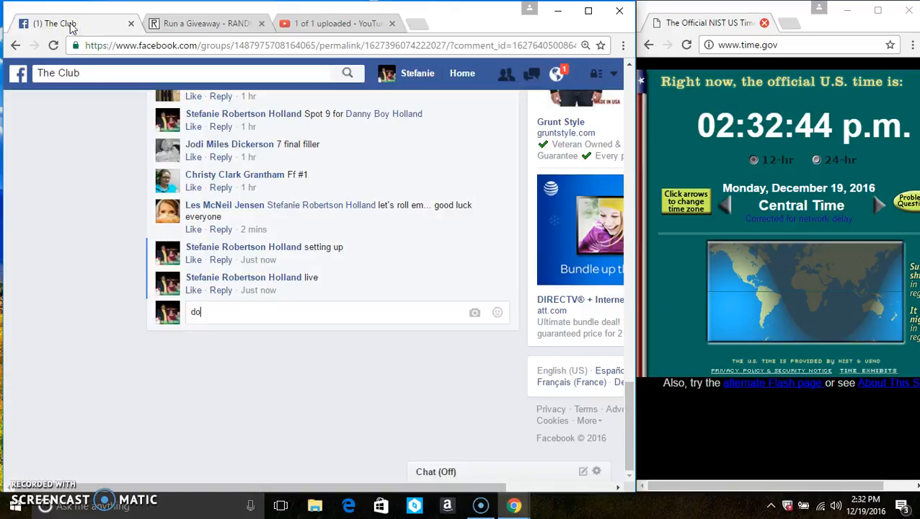
key(enter)
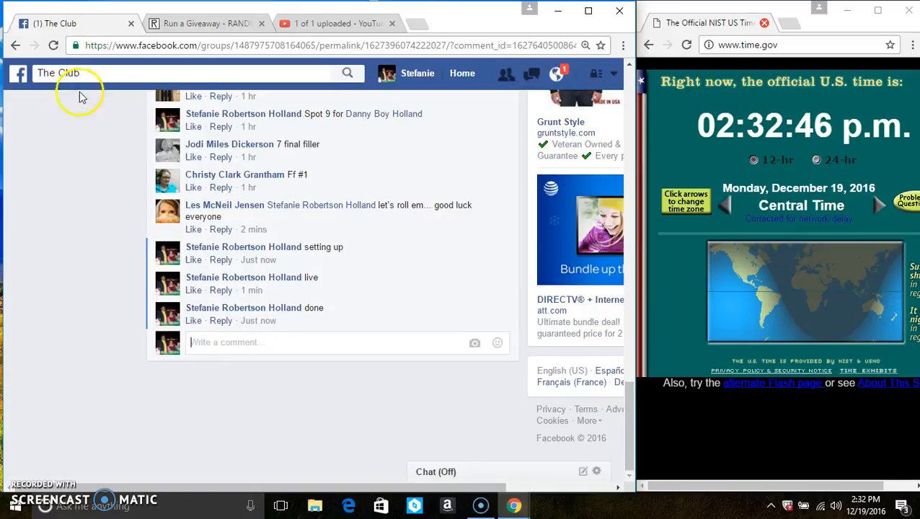
mouse_move(259, 320)
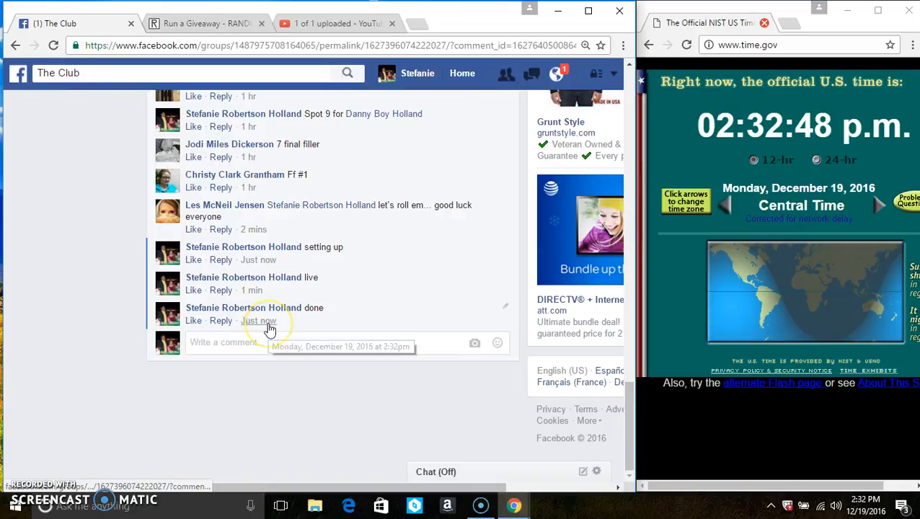